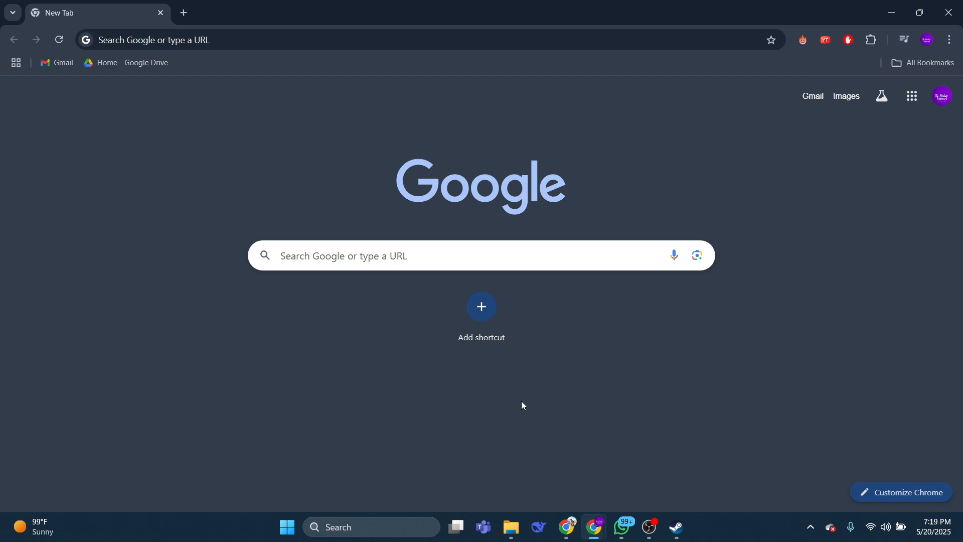
# Step: Search Google for 'disco' to find Discord
pyautogui.click(430, 256)
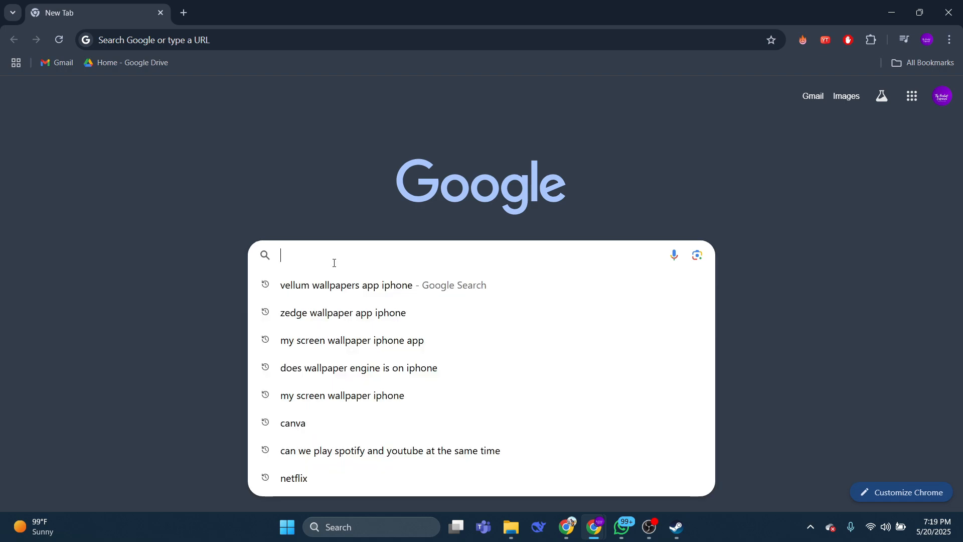
pyautogui.write('disco')
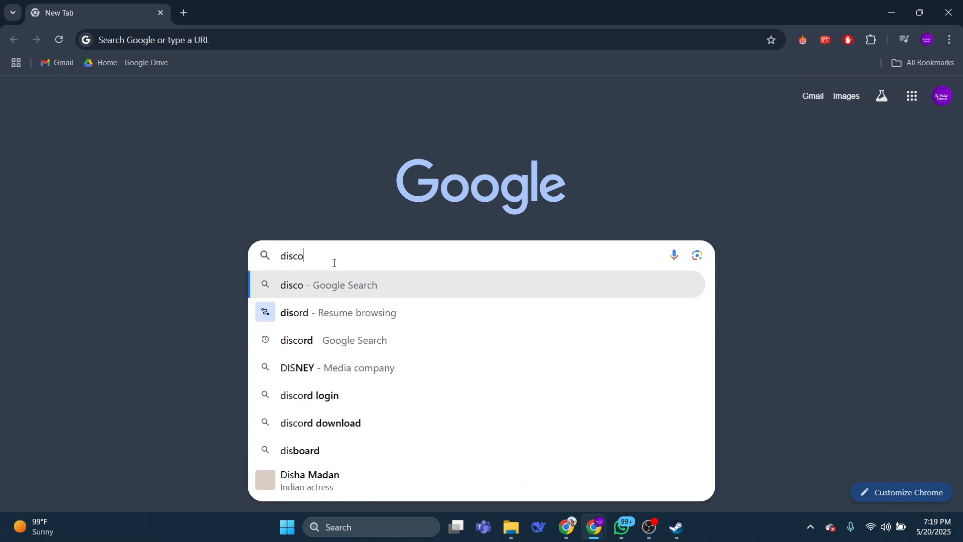
pyautogui.click(333, 340)
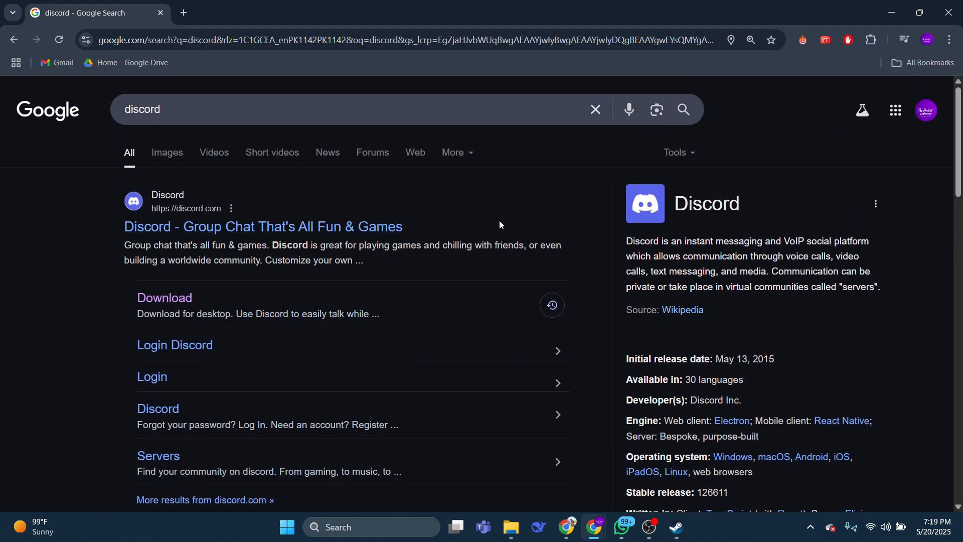
# Step: Go to the official Discord website and its Log In page
pyautogui.click(263, 226)
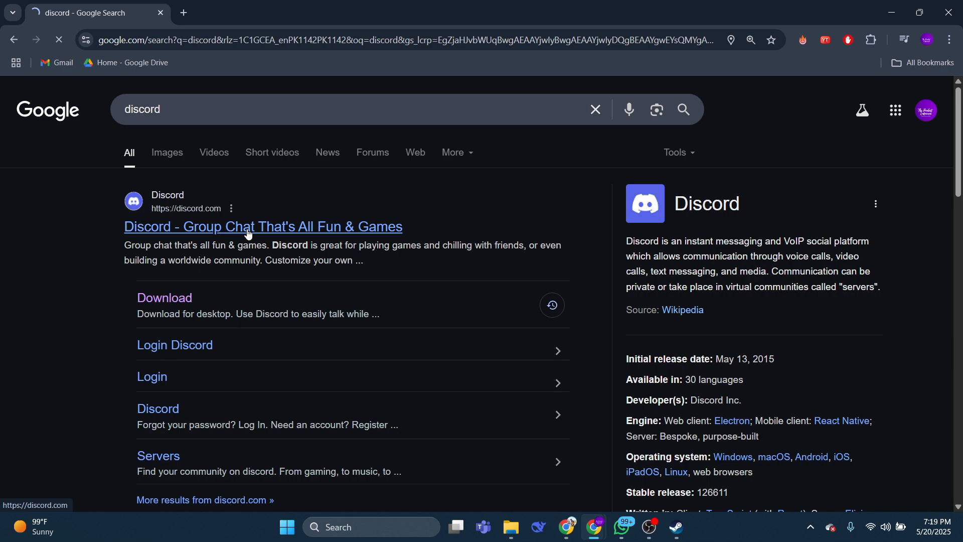
pyautogui.click(262, 226)
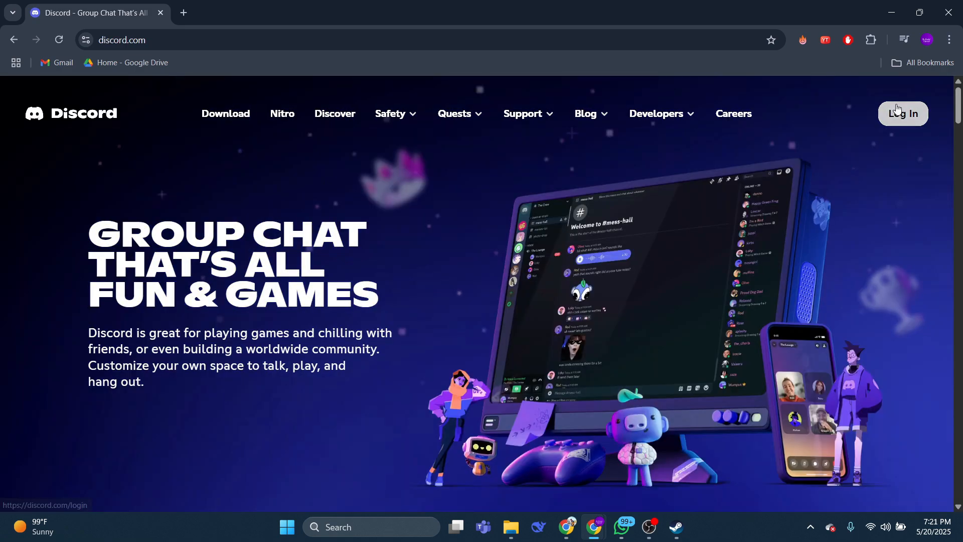
pyautogui.click(902, 114)
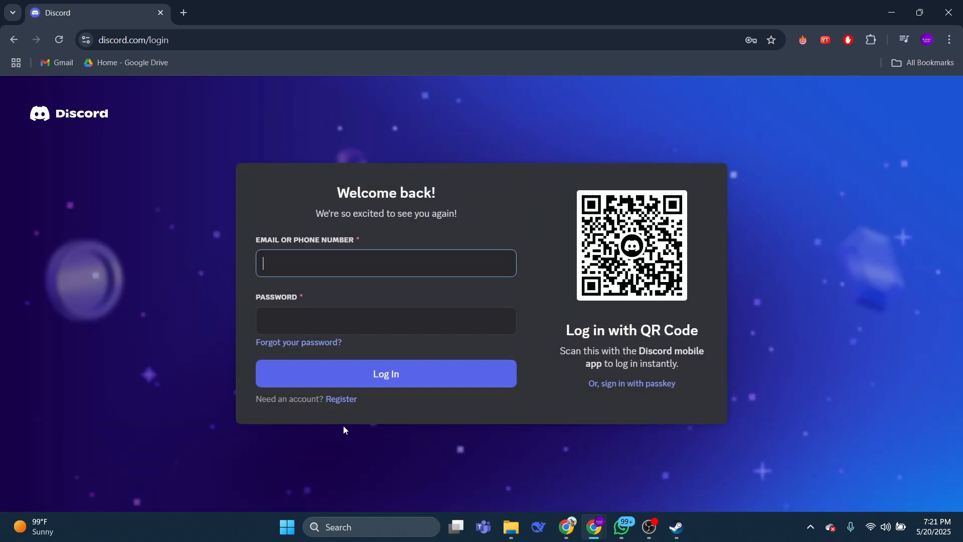
# Step: Switch from login to the Create an account form and focus the Email field
pyautogui.click(341, 398)
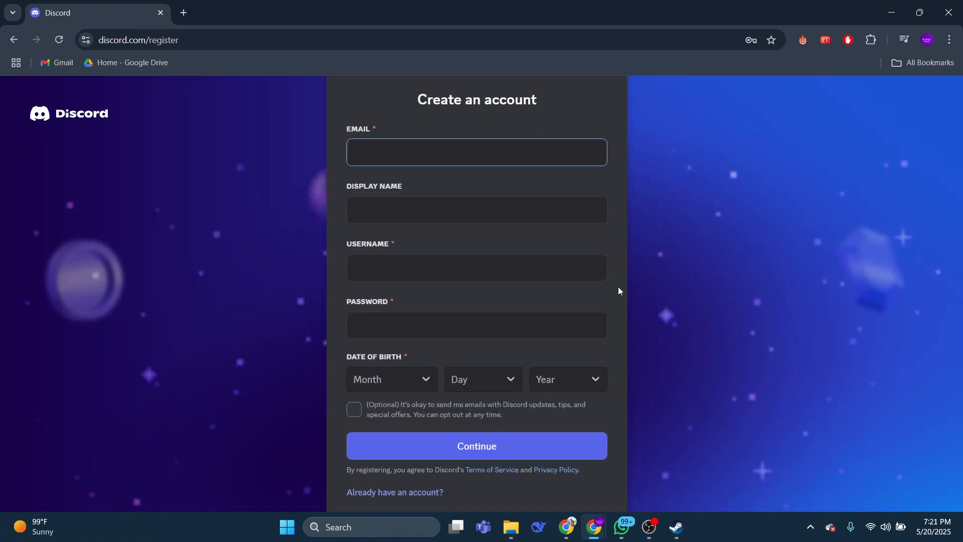
pyautogui.moveTo(469, 188)
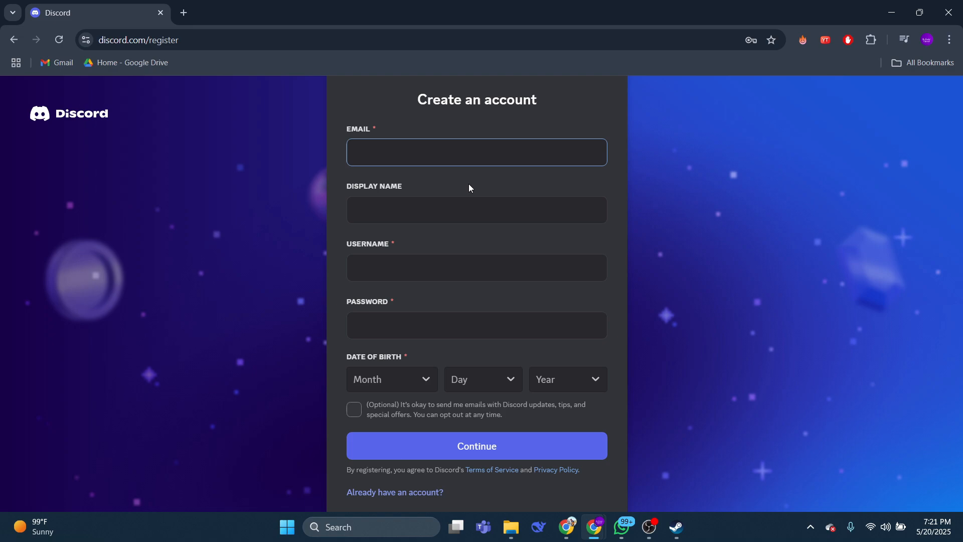
pyautogui.moveTo(420, 328)
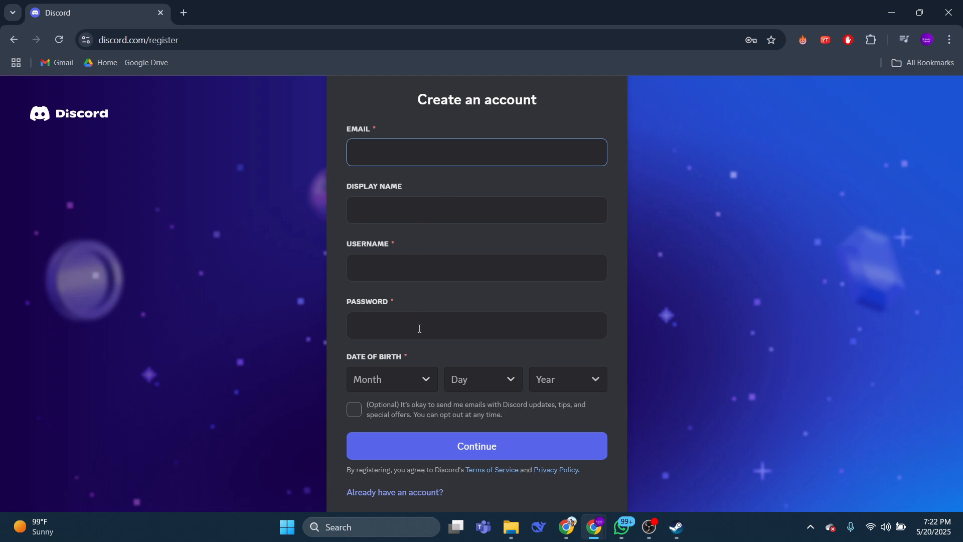
pyautogui.click(475, 153)
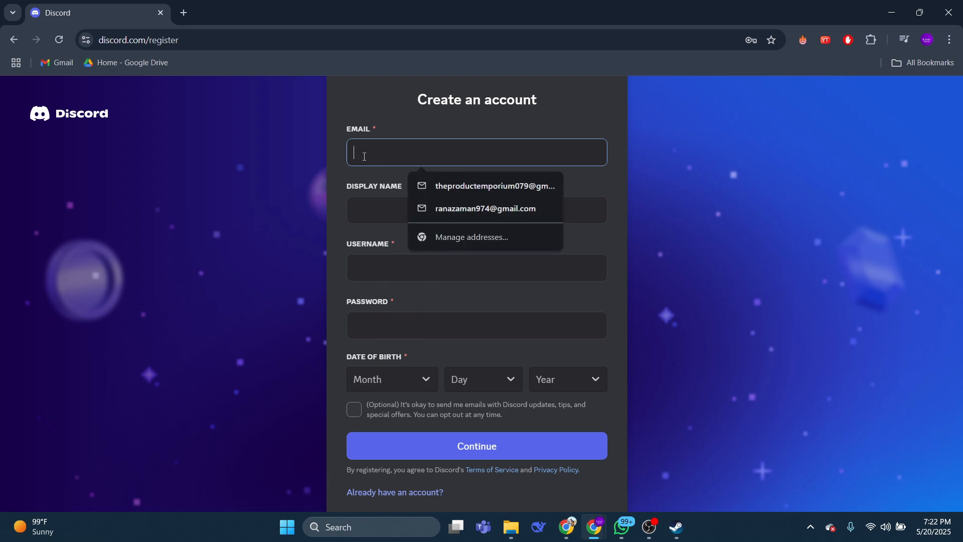
# Step: Fill the Email field with the first saved Gmail address from Chrome autofill
pyautogui.click(494, 185)
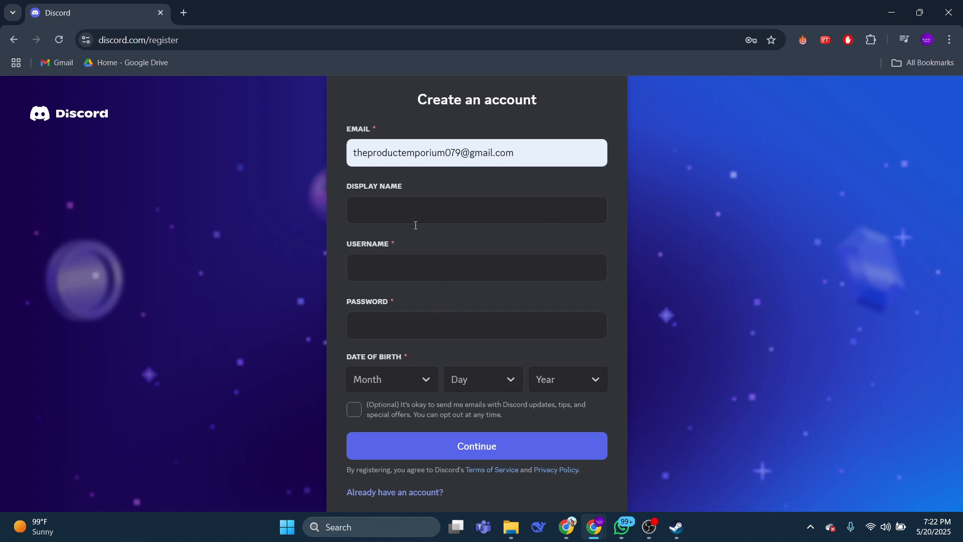
pyautogui.moveTo(361, 424)
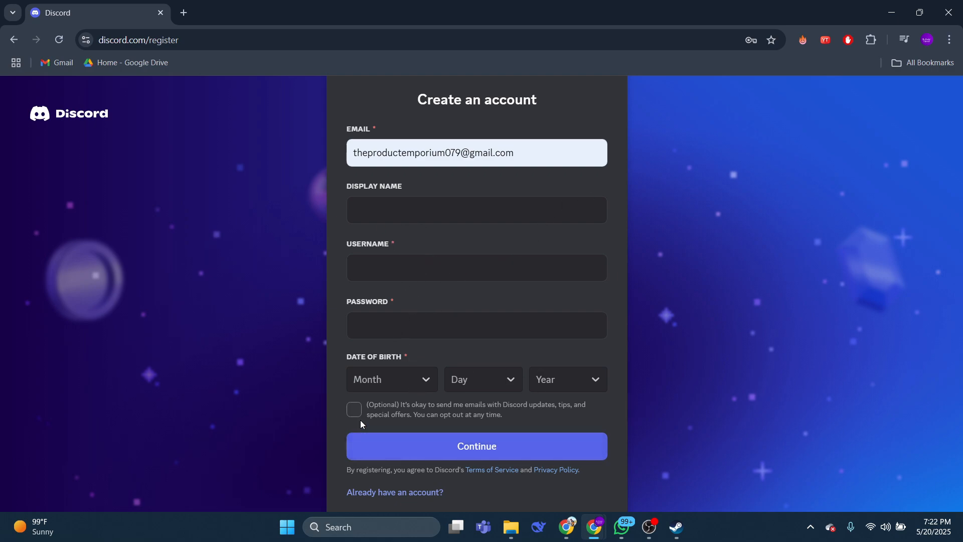
pyautogui.moveTo(441, 182)
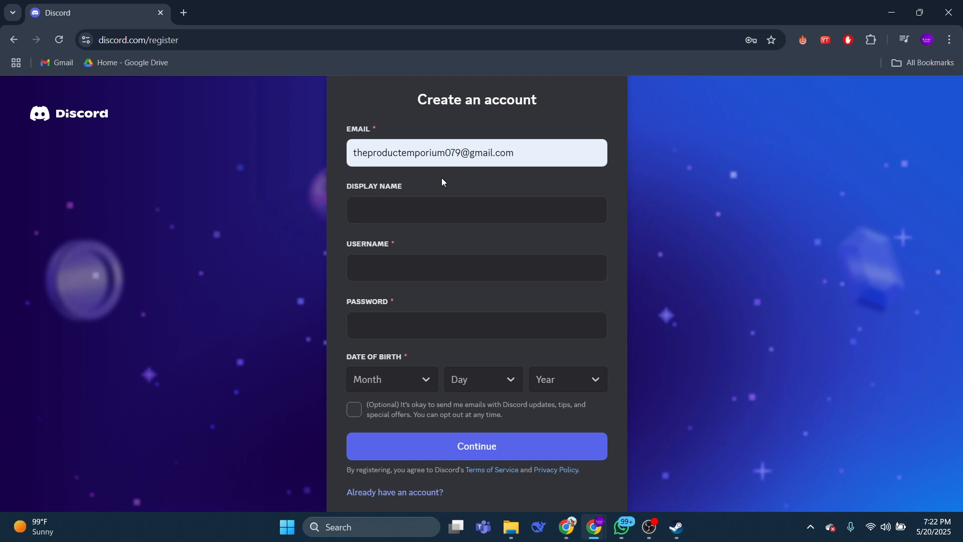
# Step: Insert a + alias just before the @ in the email address
pyautogui.click(475, 152)
pyautogui.write('+')
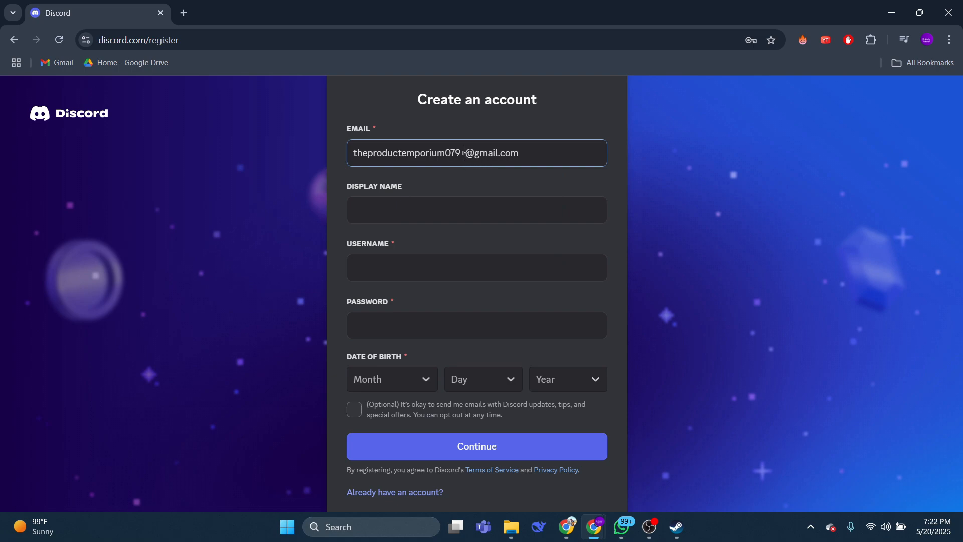
pyautogui.moveTo(469, 199)
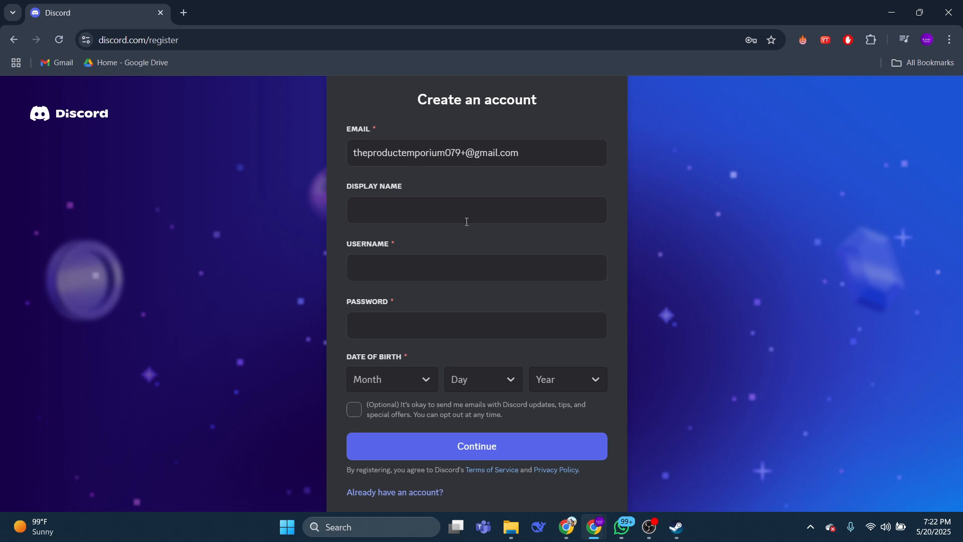
pyautogui.moveTo(530, 373)
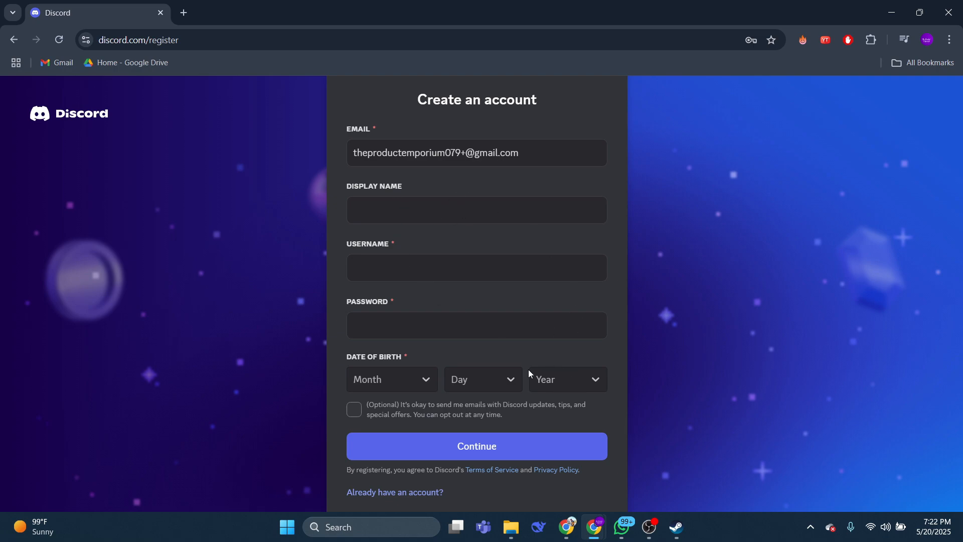
pyautogui.click(462, 152)
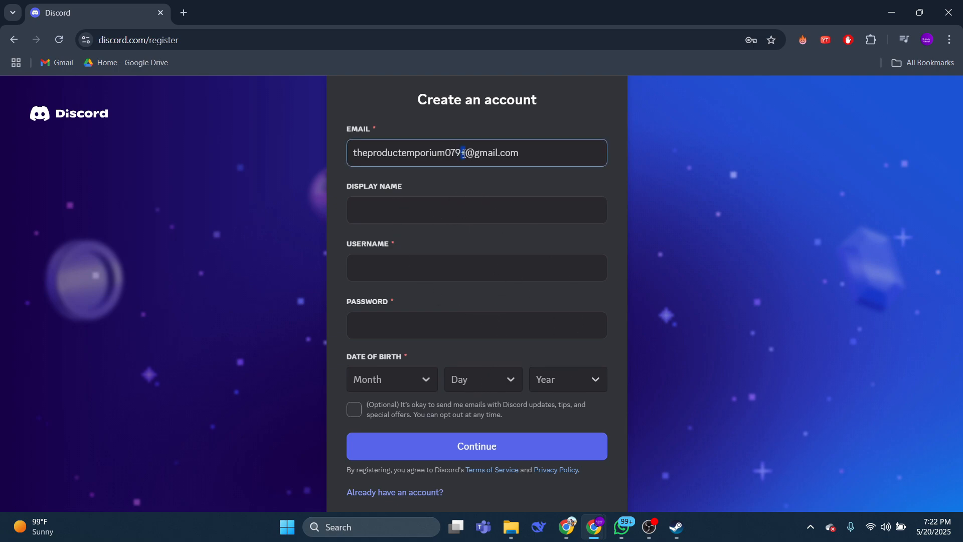
pyautogui.moveTo(480, 179)
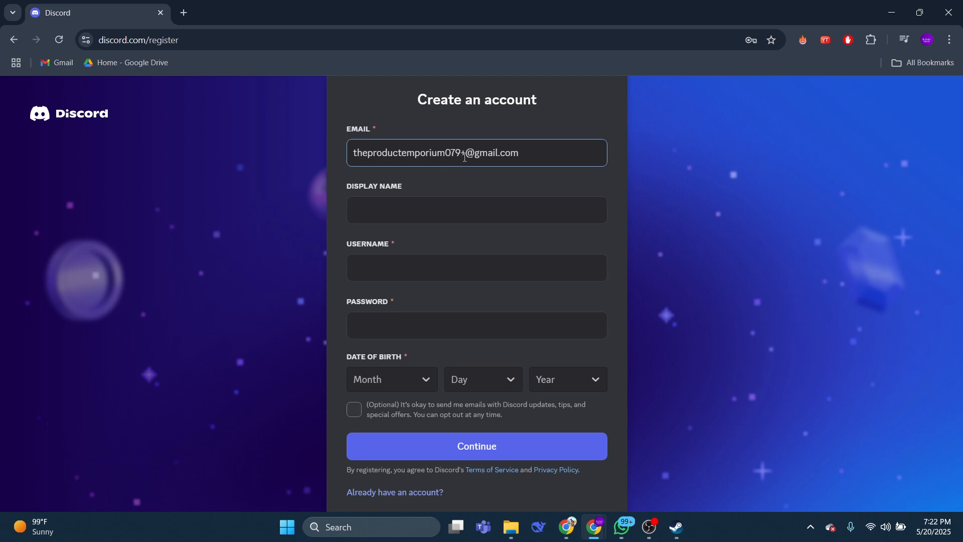
pyautogui.click(476, 201)
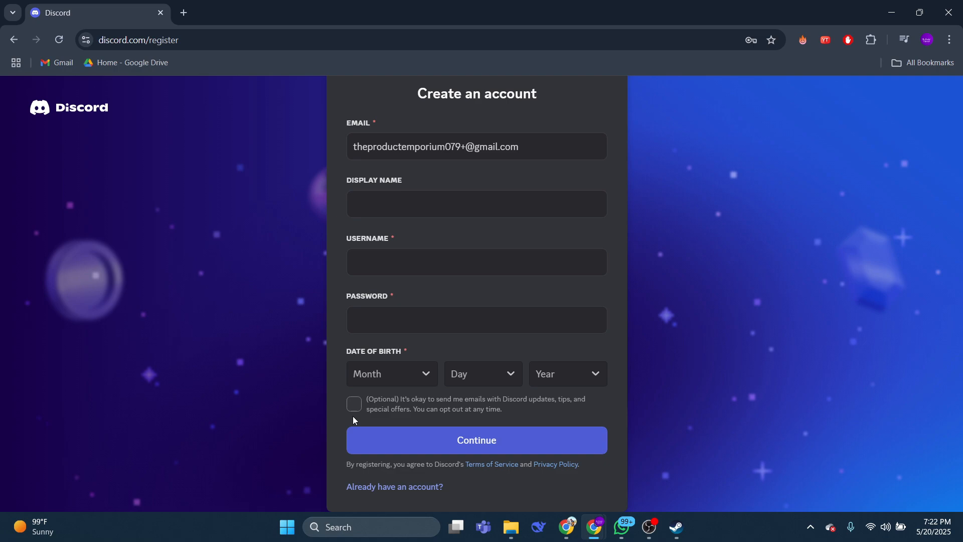
pyautogui.moveTo(475, 439)
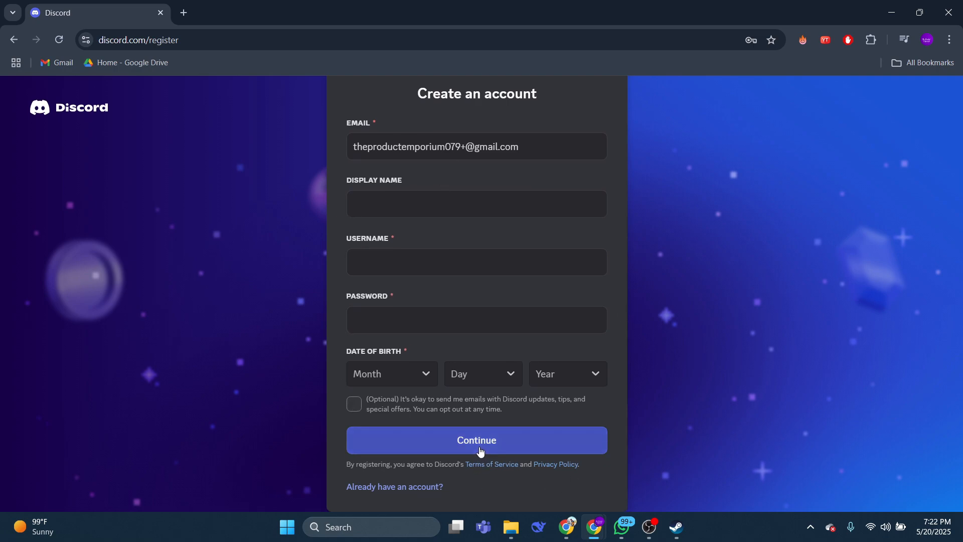
pyautogui.moveTo(684, 290)
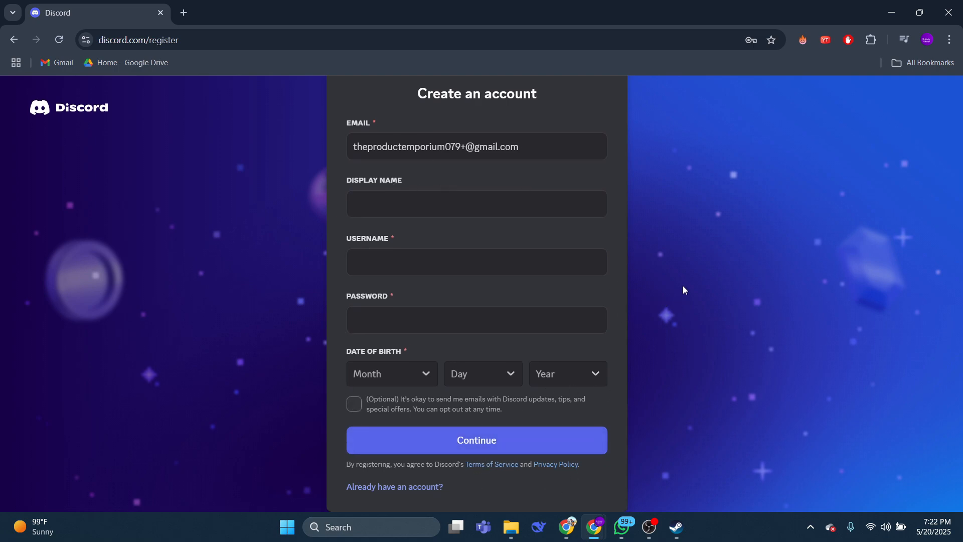